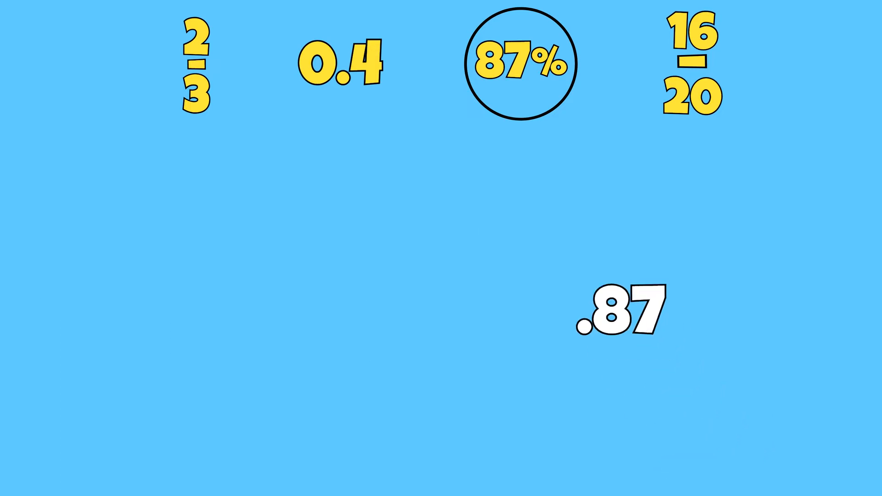
Let the lesson play until the .87 decimal fades, leaving 2/3, 0.4, 87% and 16/20
left_click(623, 314)
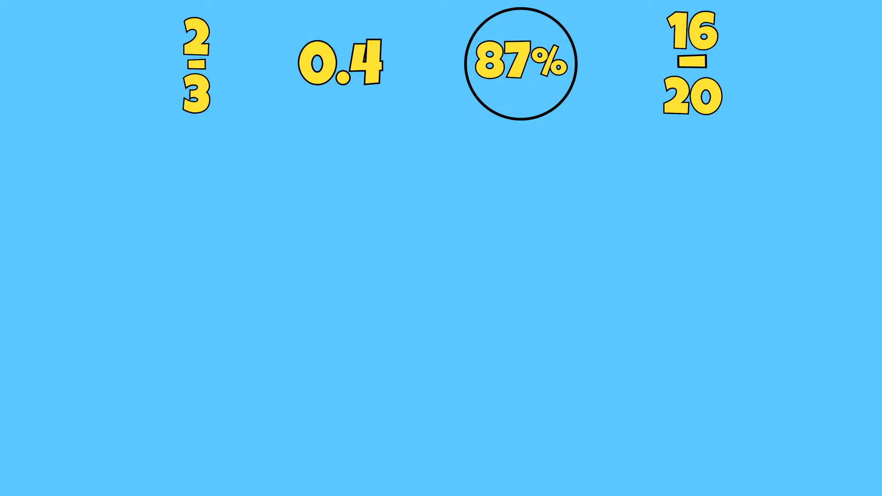